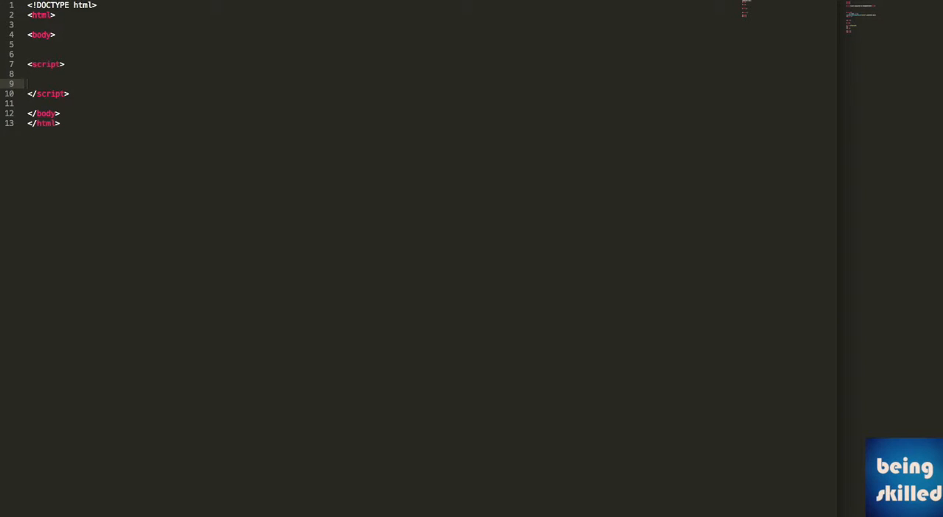
- Write alert("Welcome to BeingSkilled") on the empty line inside the <script> tags
{"action": "type", "text": "alert"}
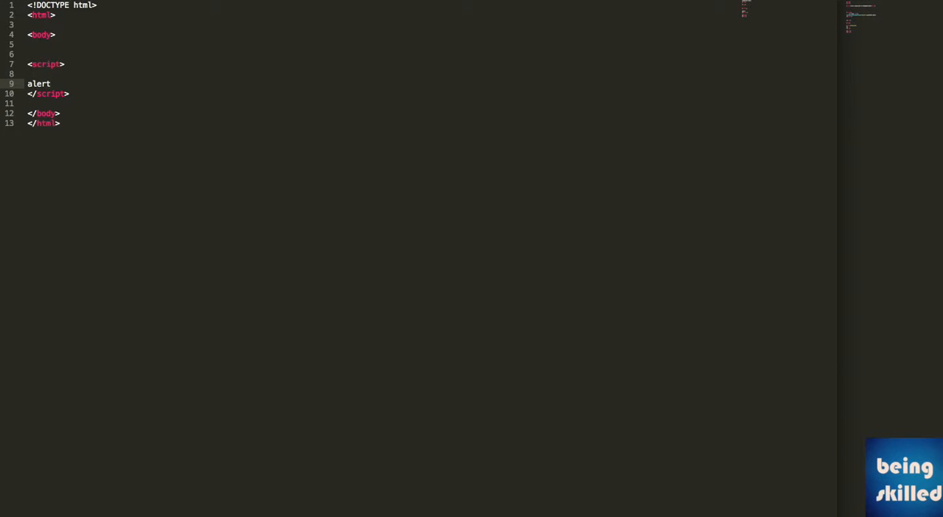
{"action": "type", "text": "()"}
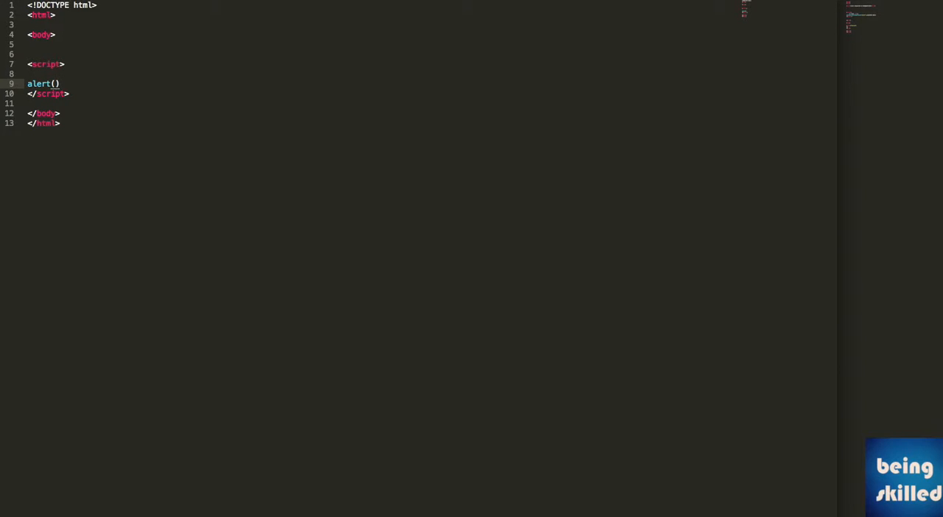
{"action": "type", "text": "\"\""}
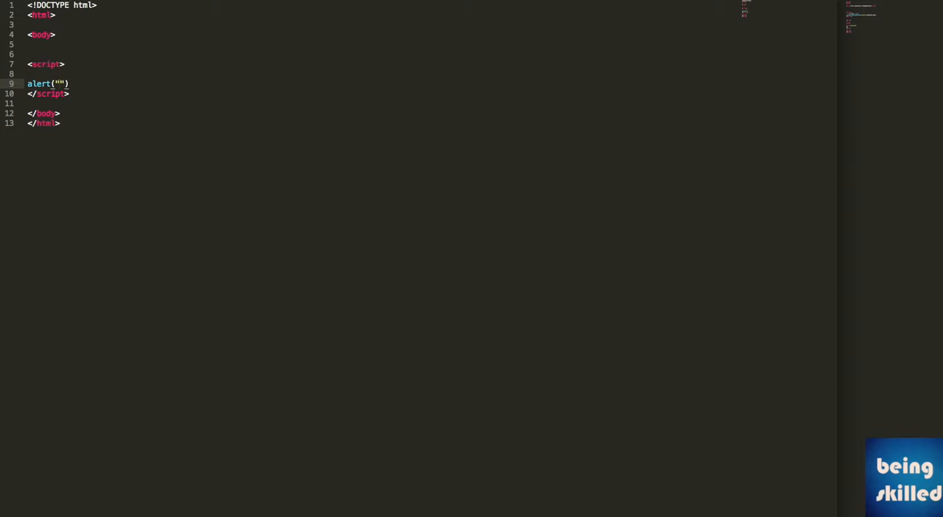
{"action": "type", "text": "Welcom"}
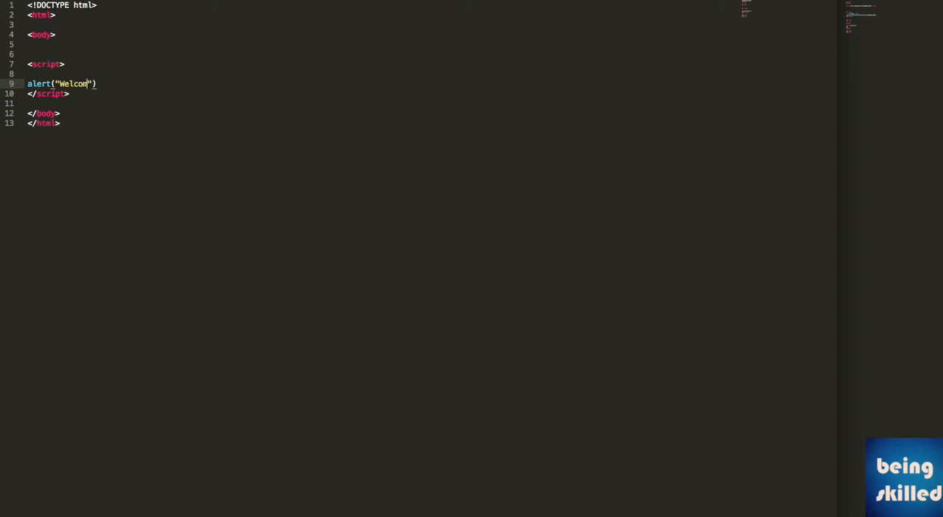
{"action": "type", "text": "e to Bei"}
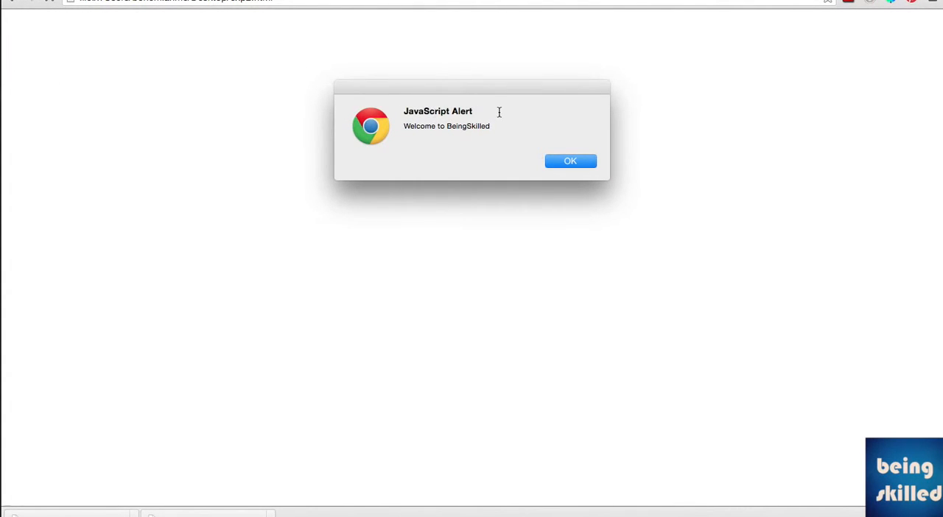
{"action": "mouse_move", "coordinate": [422, 127]}
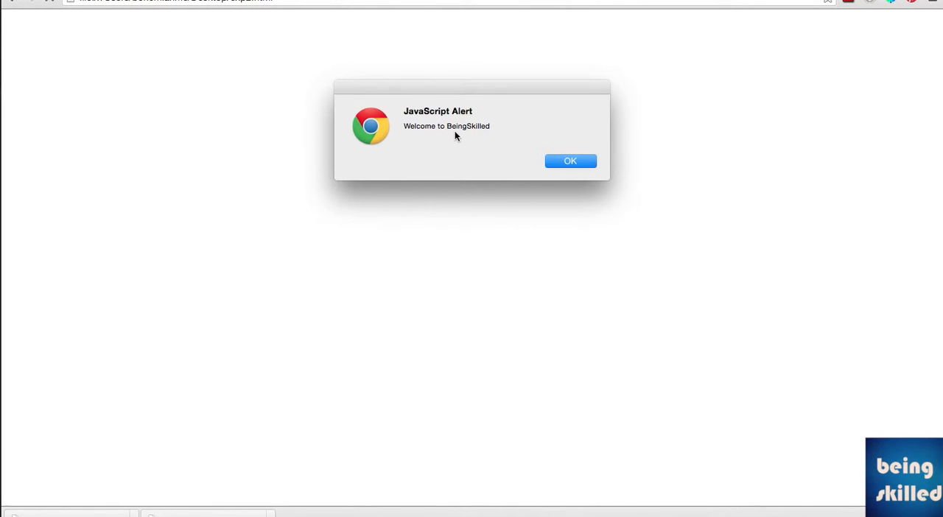
{"action": "mouse_move", "coordinate": [580, 177]}
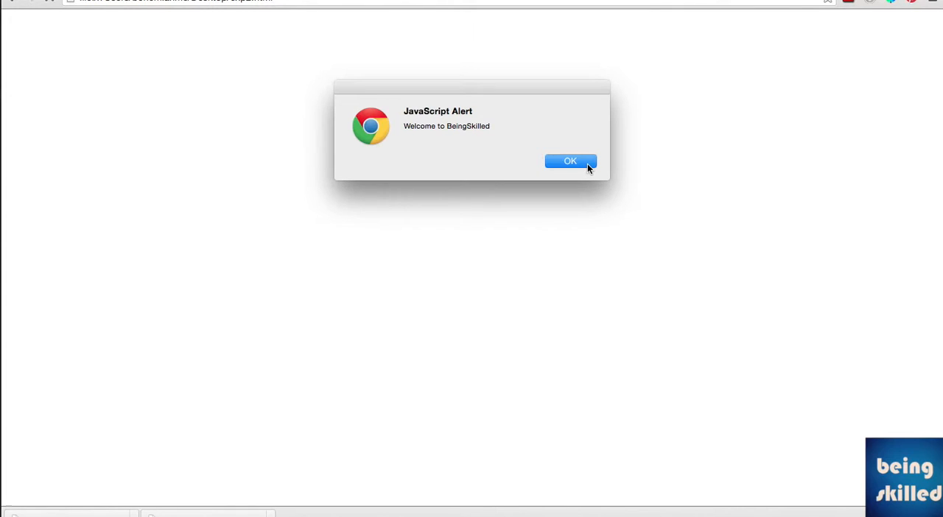
- Dismiss the "Welcome to BeingSkilled" alert in Chrome with OK
{"action": "left_click", "coordinate": [569, 161]}
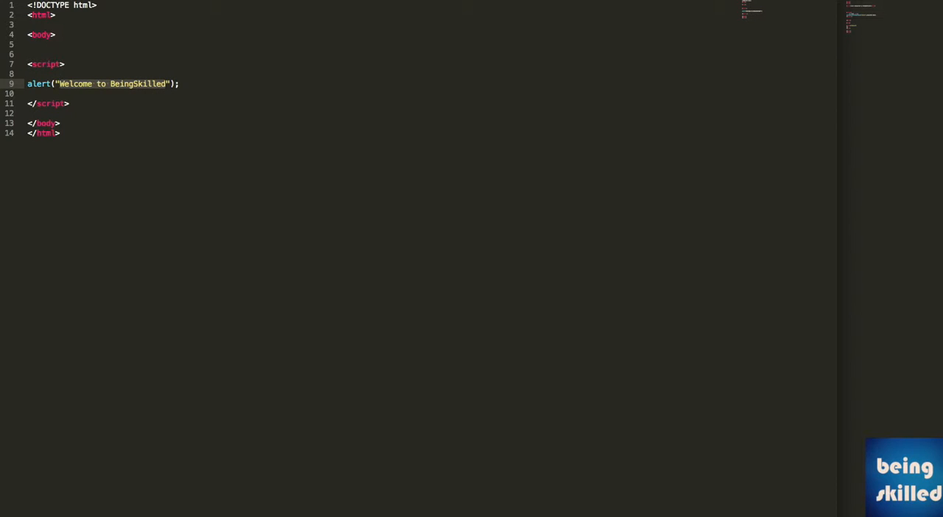
- Declare var abc = "123qweqwewq" and make alert() show abc instead of the text
{"action": "type", "text": "234234234\");"}
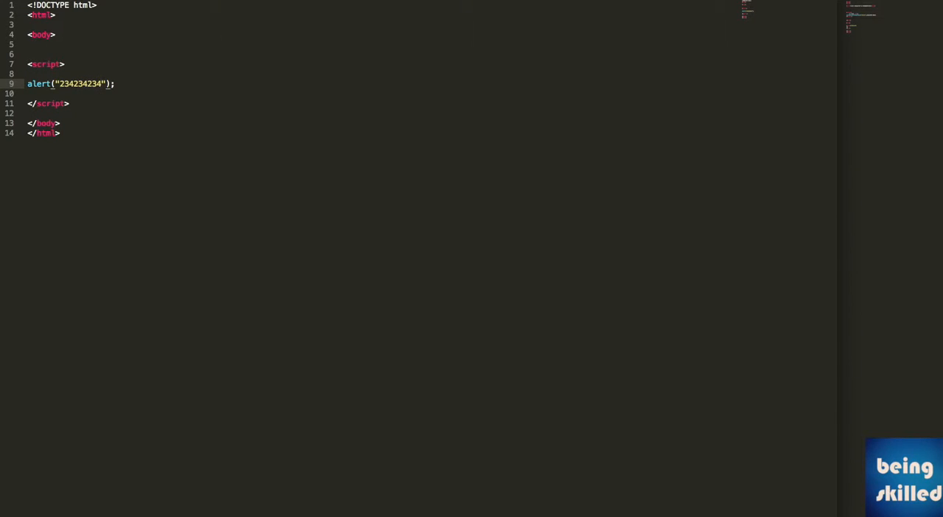
{"action": "double_click", "coordinate": [80, 83]}
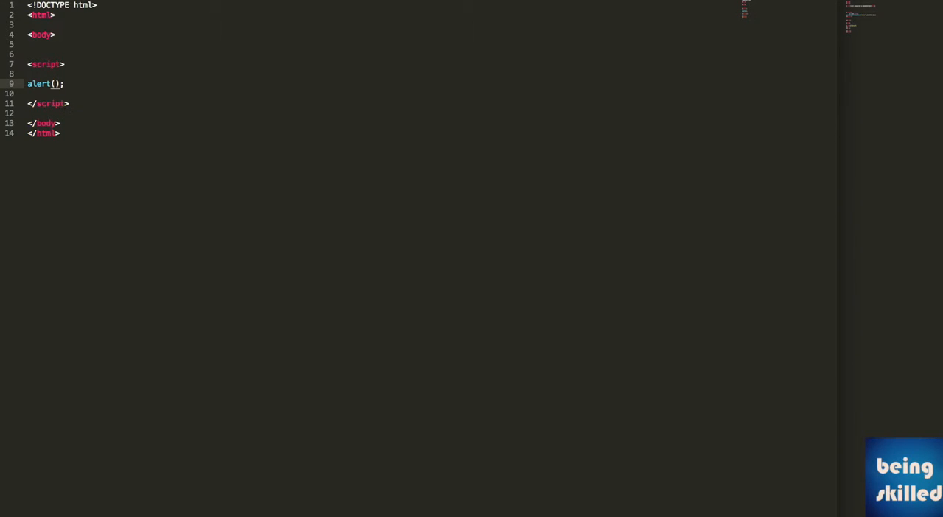
{"action": "type", "text": "var"}
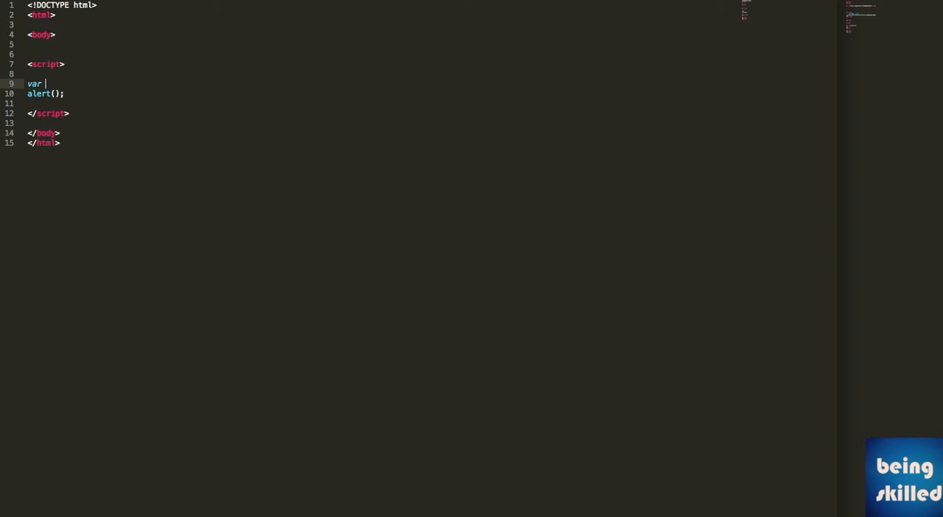
{"action": "type", "text": "abc = \"123\""}
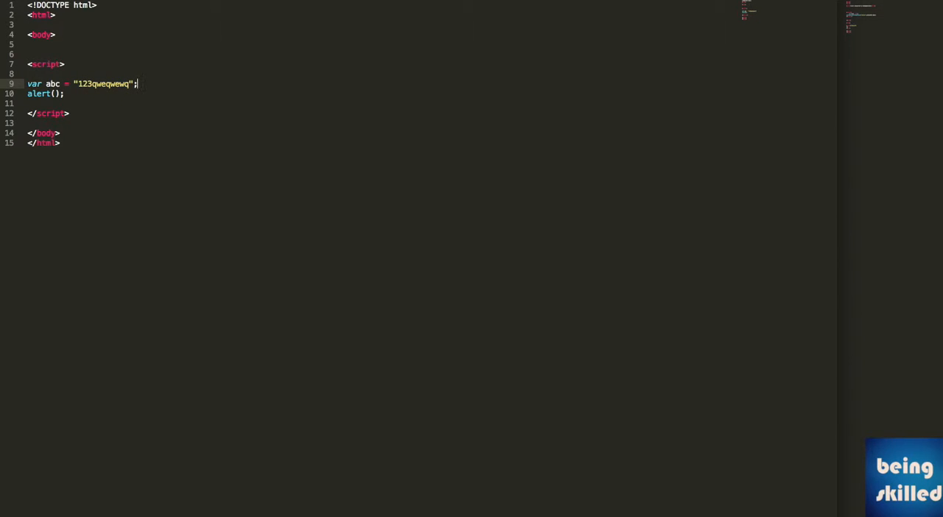
{"action": "type", "text": "abc"}
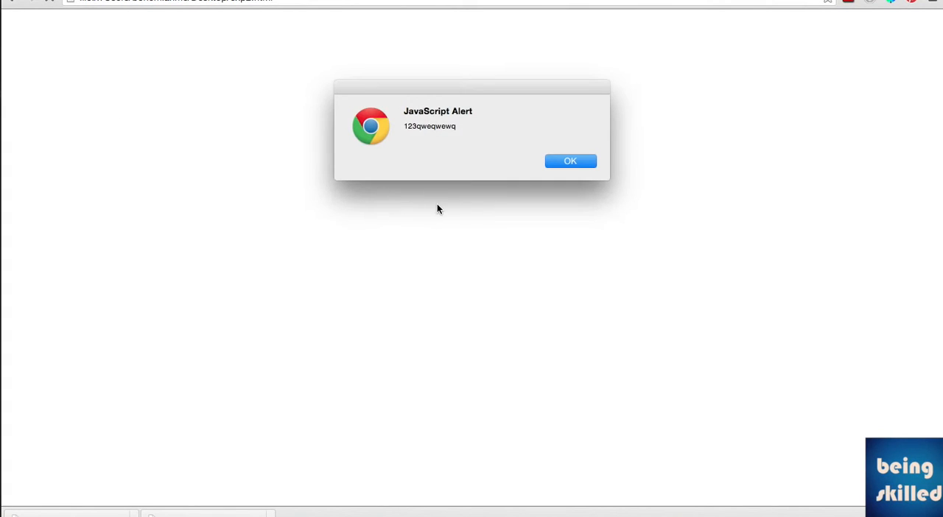
{"action": "mouse_move", "coordinate": [452, 145]}
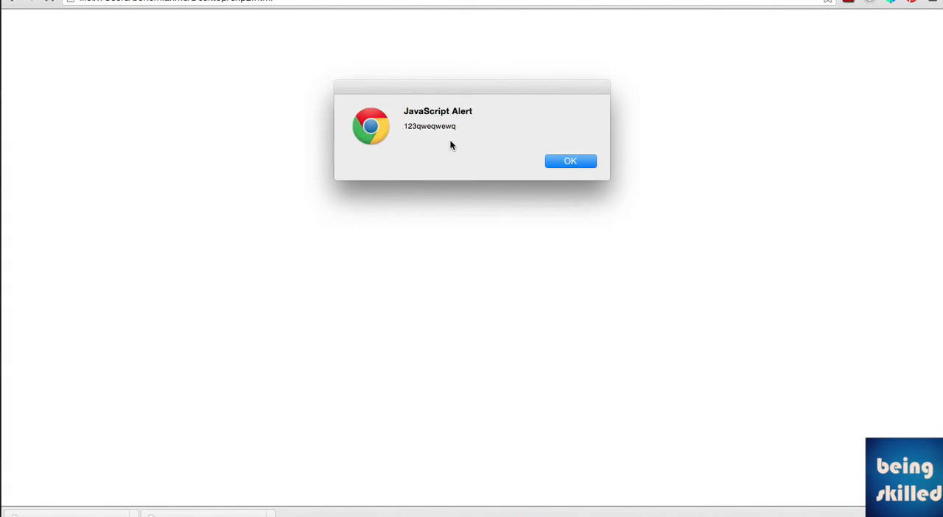
- Dismiss the Chrome alert showing 123qweqwewq with OK
{"action": "left_click", "coordinate": [570, 160]}
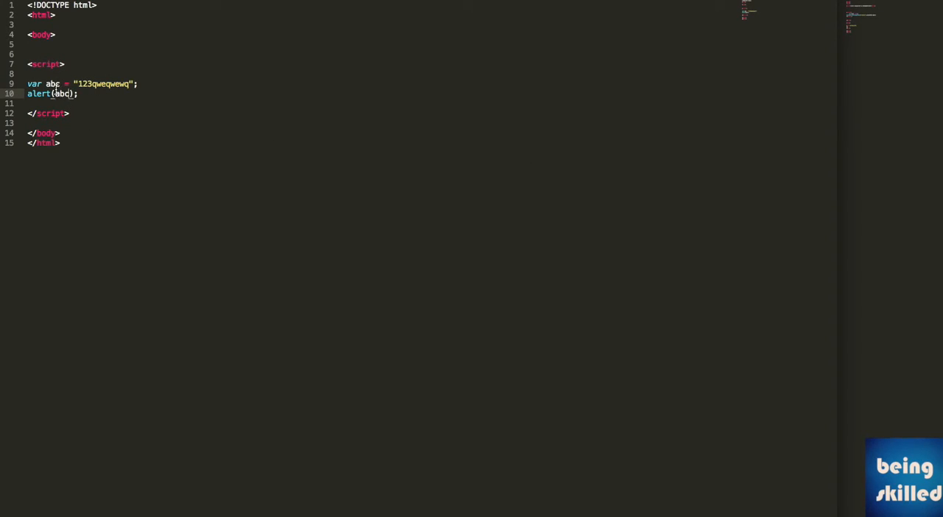
{"action": "mouse_move", "coordinate": [53, 83]}
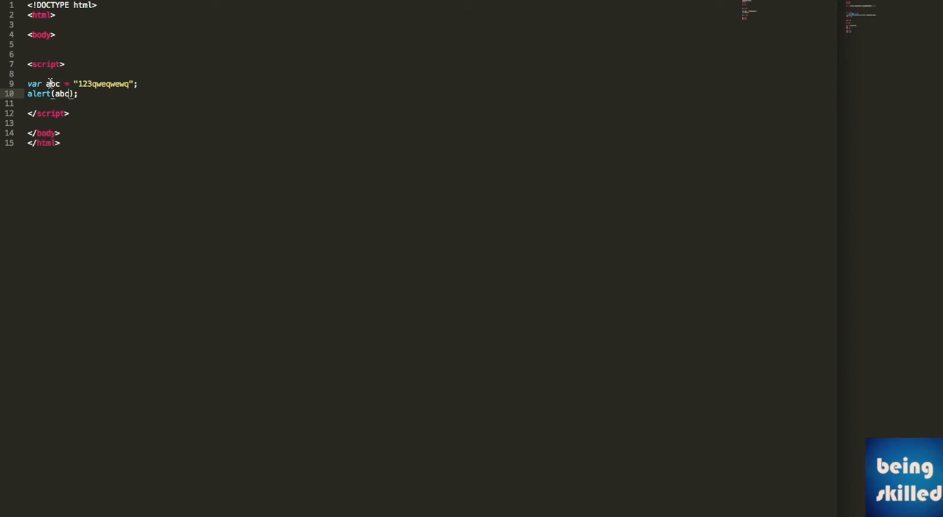